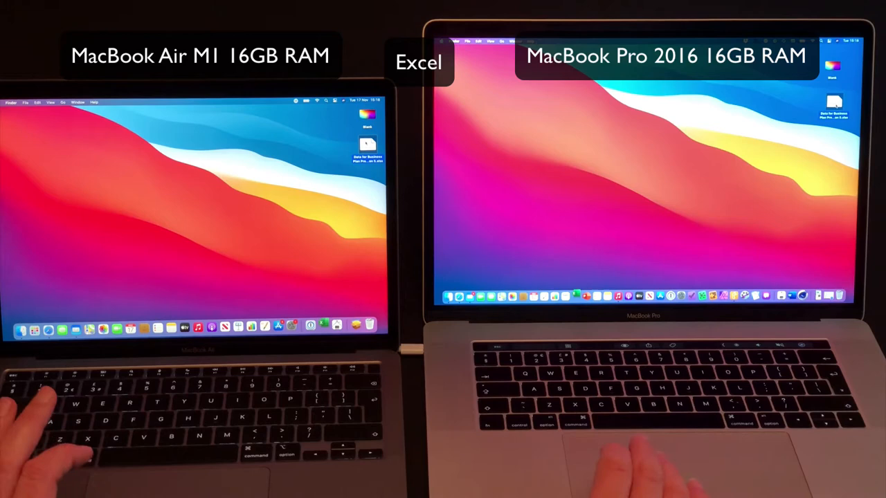
Open the 'Data for Business Plan Presentation' workbook in Excel on the MacBook Air
{"action": "left_click", "coordinate": [367, 146]}
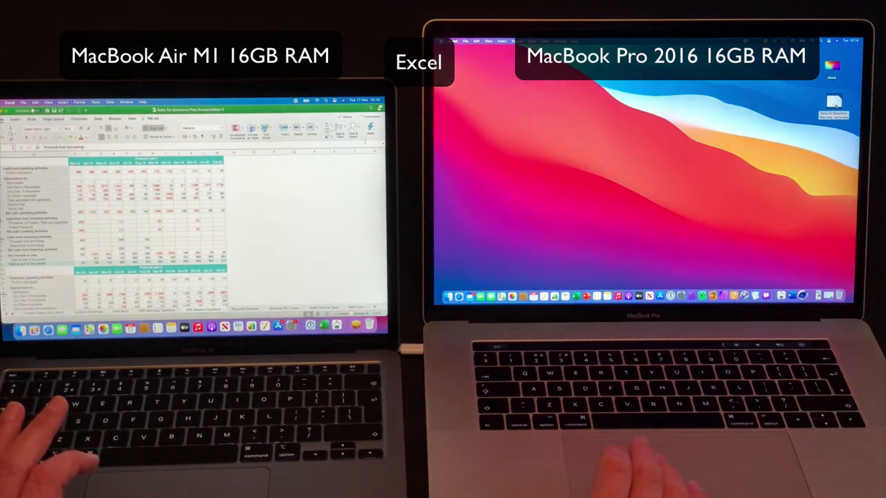